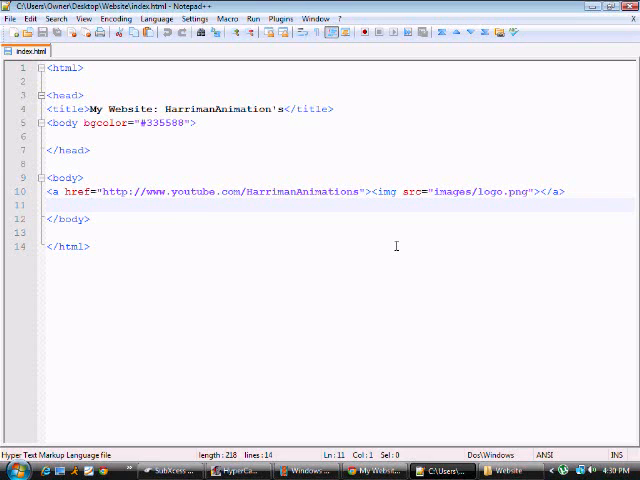
{"action": "mouse_move", "coordinate": [172, 376]}
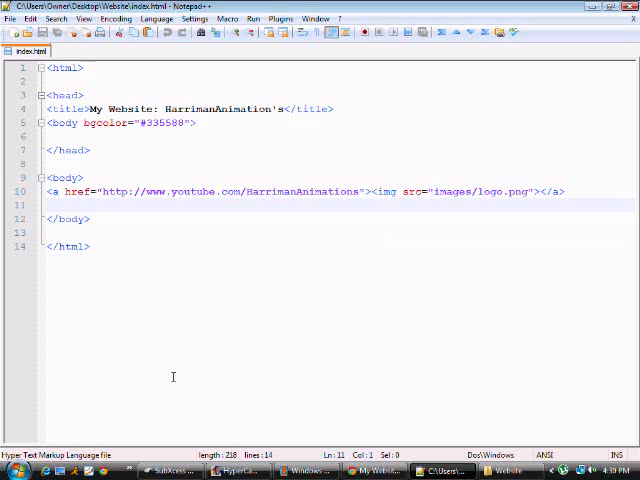
Step: View the page in Chrome, then bring up the Website folder window
{"action": "left_click", "coordinate": [382, 468]}
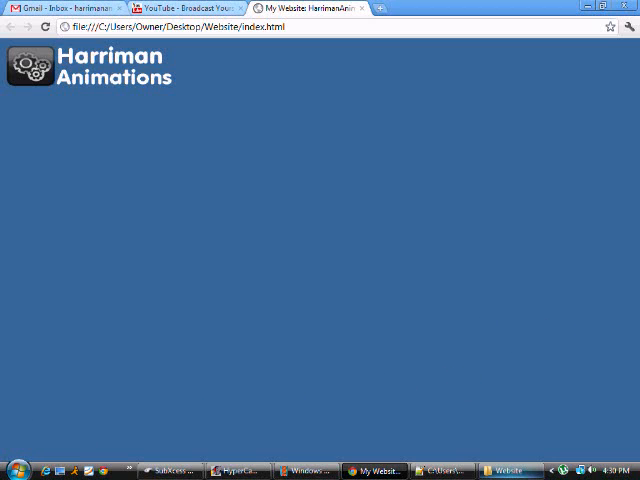
{"action": "left_click", "coordinate": [504, 470]}
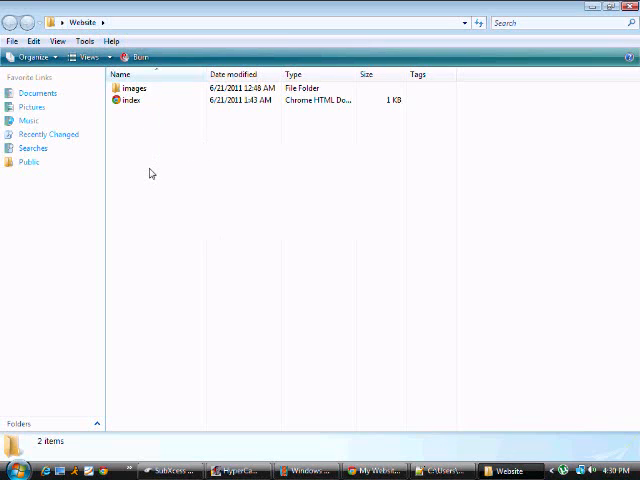
Step: Create a new folder named downloads inside the Website folder
{"action": "right_click", "coordinate": [150, 172]}
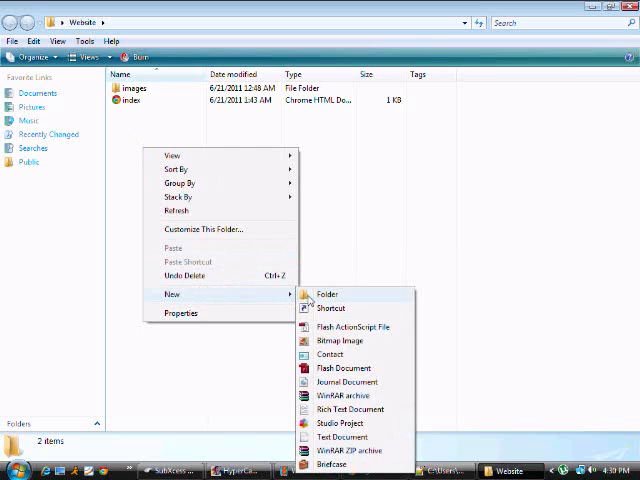
{"action": "left_click", "coordinate": [328, 292]}
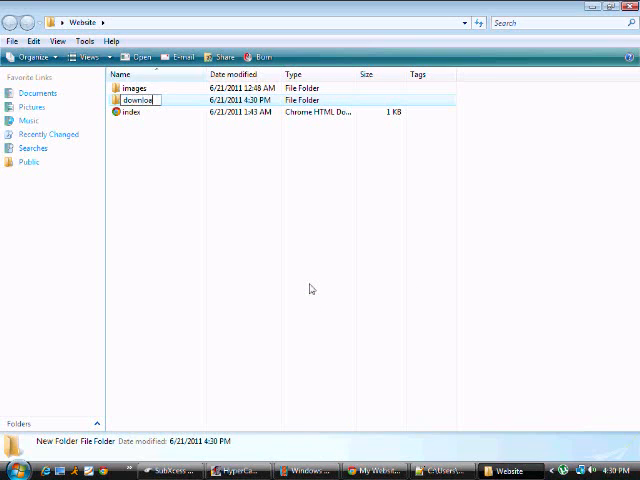
{"action": "key", "text": "Enter"}
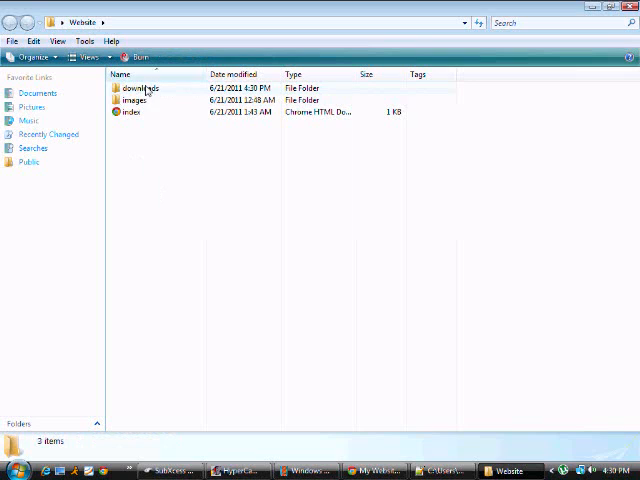
{"action": "mouse_move", "coordinate": [140, 112]}
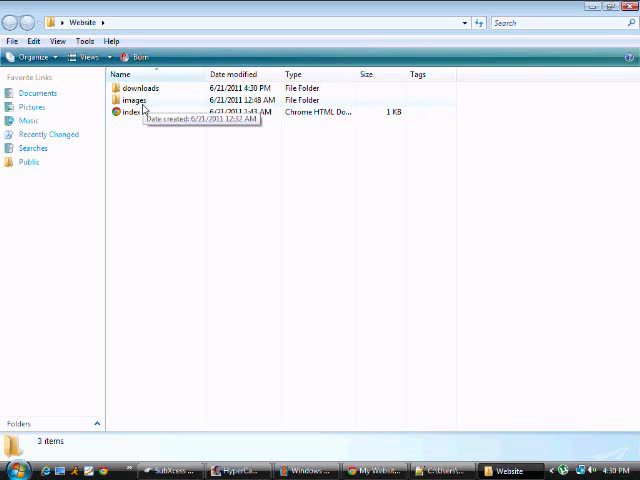
{"action": "mouse_move", "coordinate": [196, 192]}
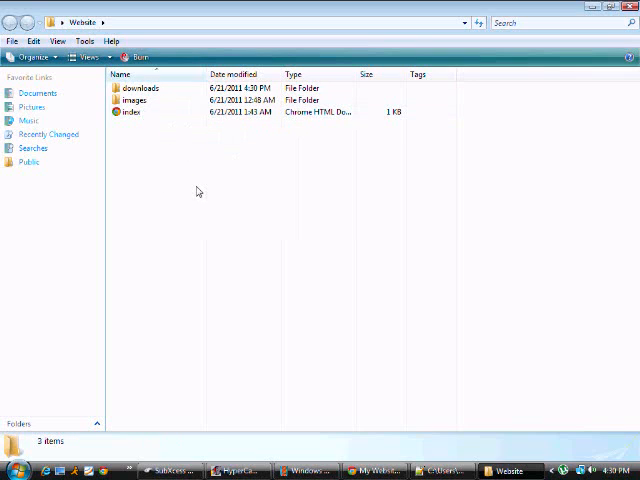
{"action": "mouse_move", "coordinate": [400, 328]}
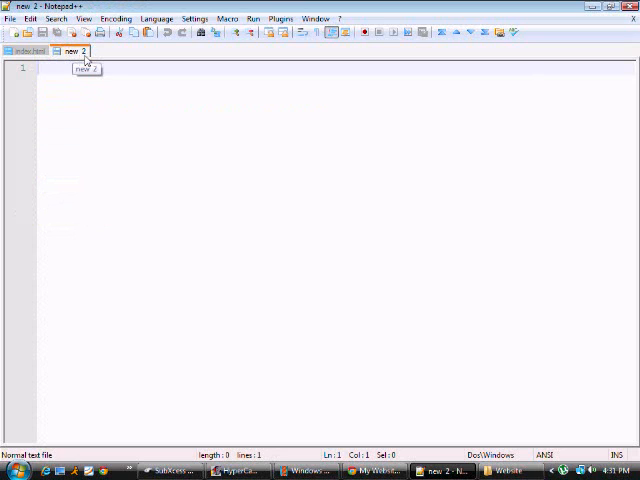
Step: Save the blank document via Save As as a text file inside the downloads folder
{"action": "left_click", "coordinate": [8, 20]}
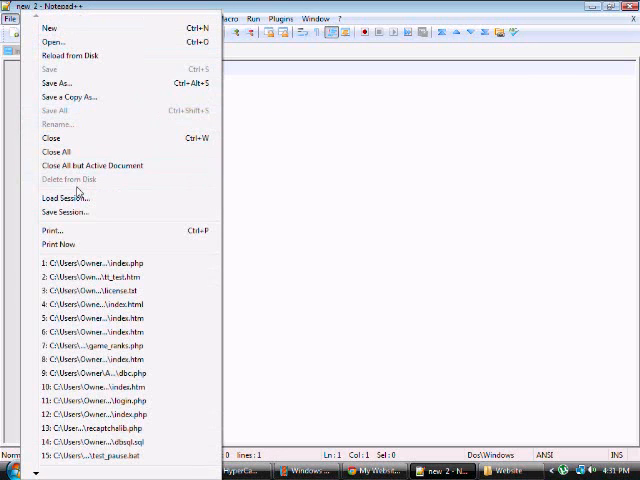
{"action": "left_click", "coordinate": [56, 82]}
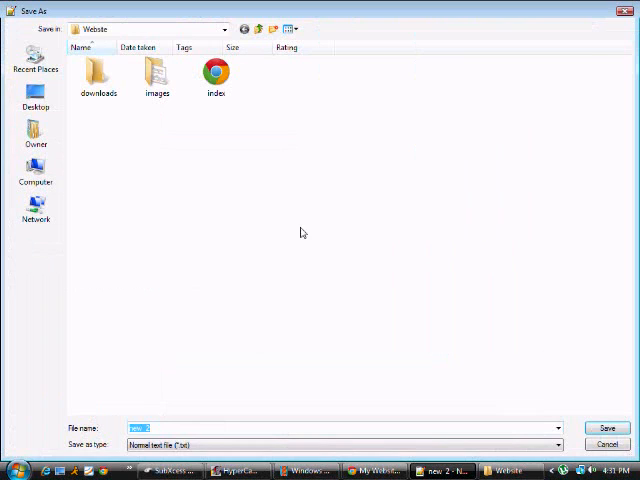
{"action": "mouse_move", "coordinate": [104, 76]}
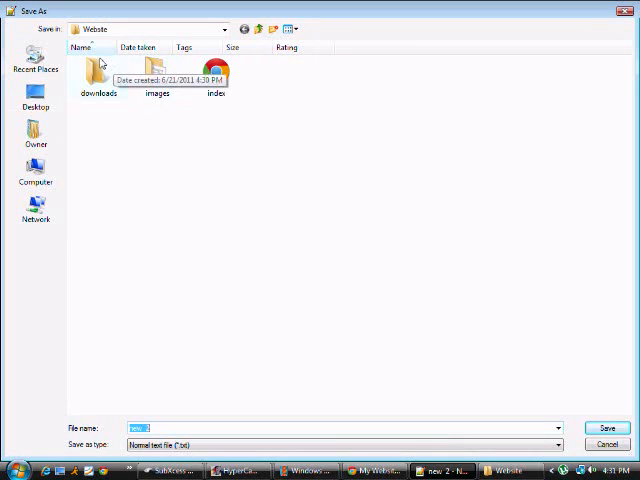
{"action": "double_click", "coordinate": [96, 72]}
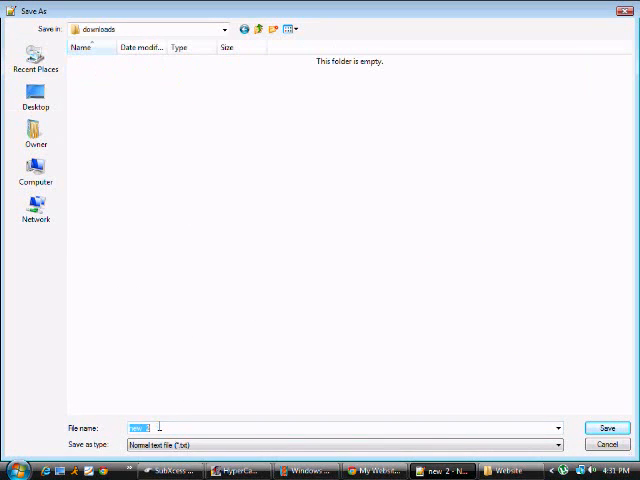
{"action": "type", "text": "text"}
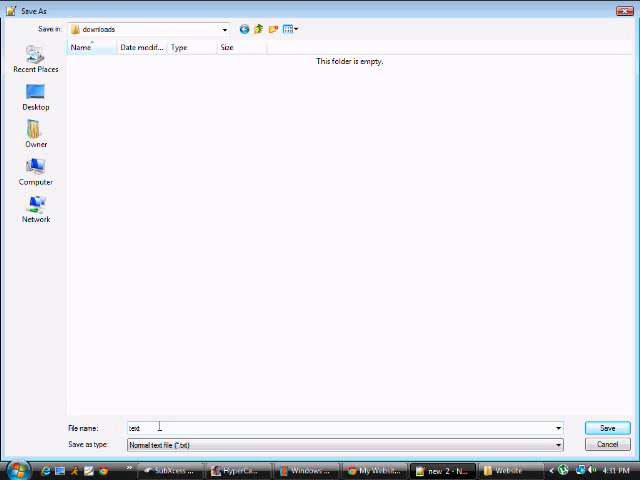
{"action": "left_click", "coordinate": [604, 424]}
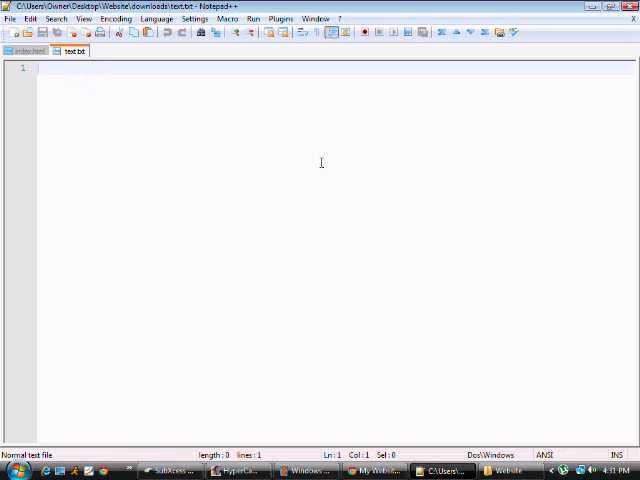
Step: Write the line 'This is what you downloaded. Thank you!' into the text file
{"action": "type", "text": "This is what you downl"}
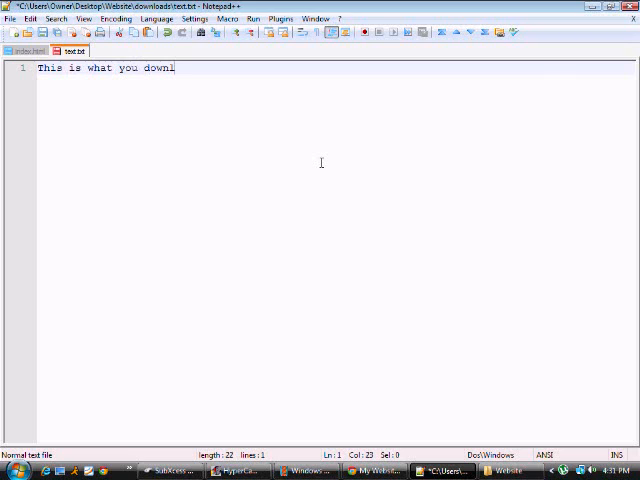
{"action": "type", "text": "oaded. Thank"}
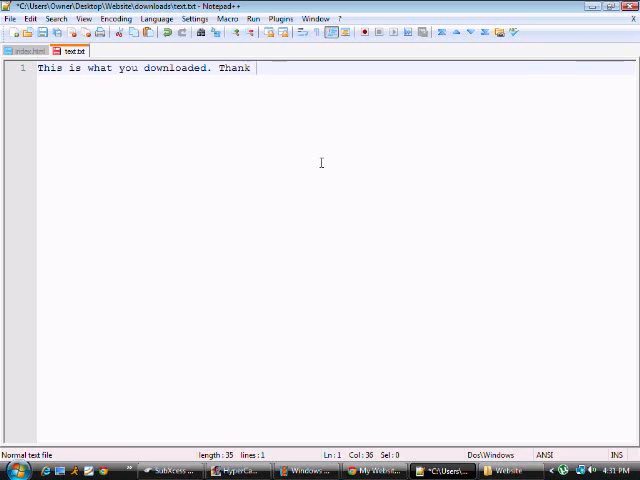
{"action": "type", "text": "you!"}
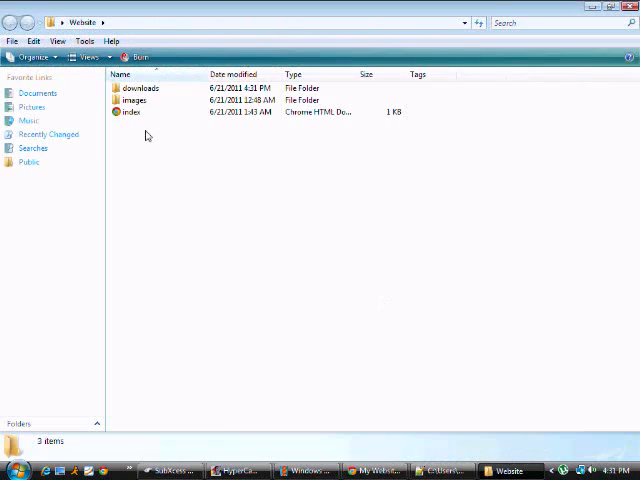
Step: Check the downloads folder for the new text file, then return to the editor
{"action": "double_click", "coordinate": [140, 88]}
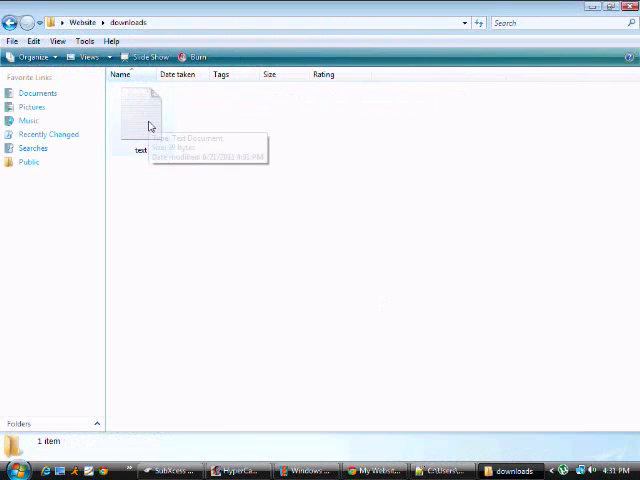
{"action": "mouse_move", "coordinate": [380, 410]}
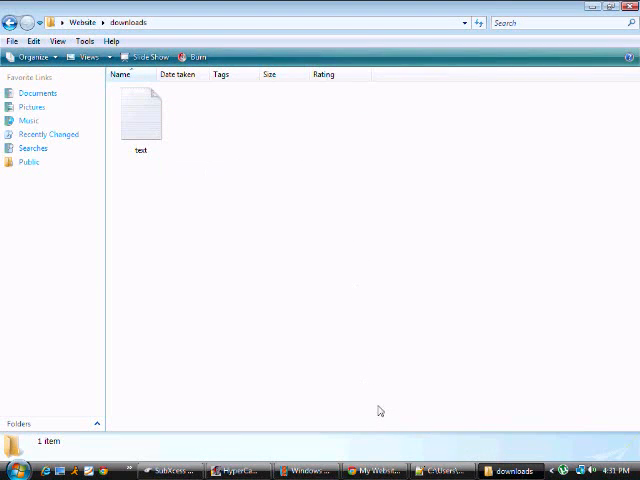
{"action": "left_click", "coordinate": [88, 20]}
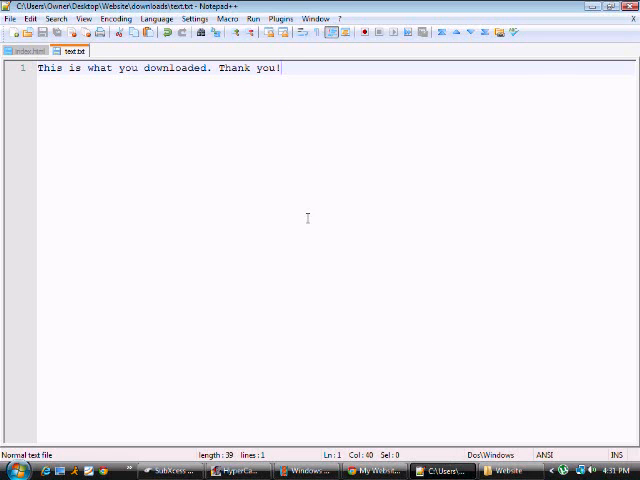
Step: Add two <br> line breaks in the index.html body before the link
{"action": "left_click", "coordinate": [22, 52]}
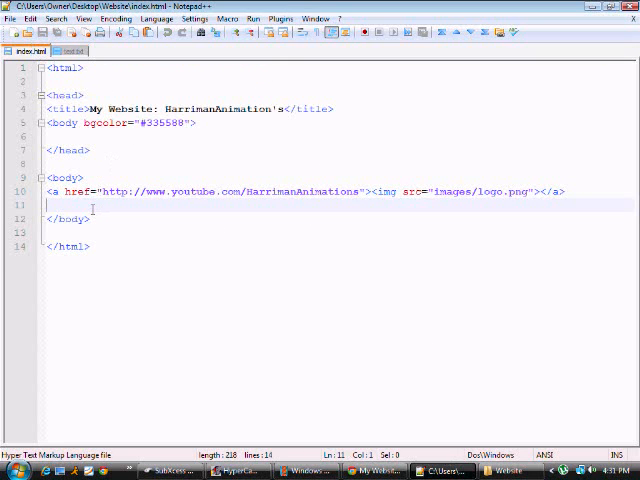
{"action": "type", "text": "<"}
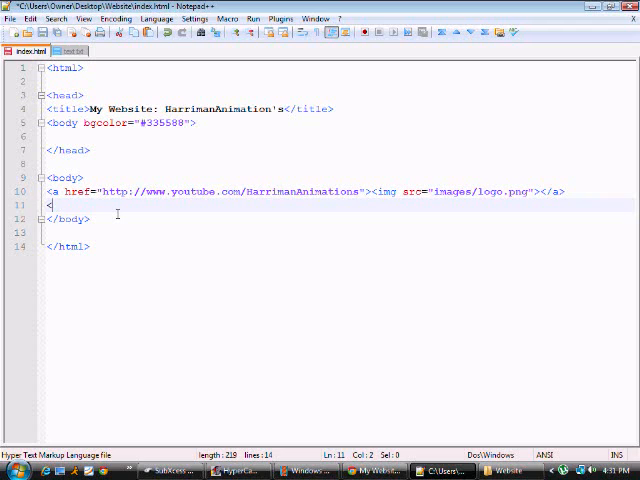
{"action": "type", "text": "br>"}
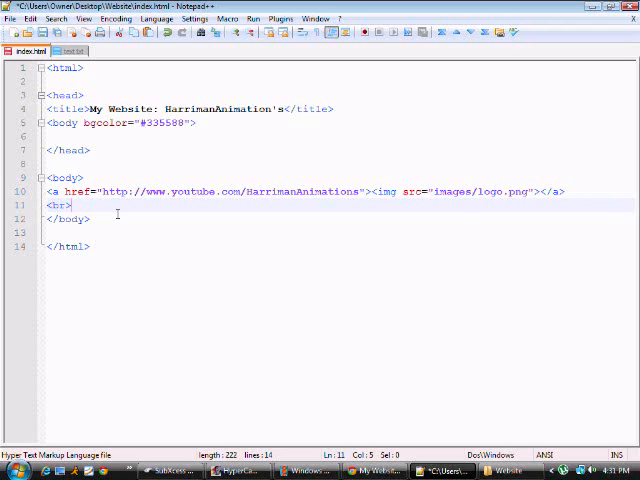
{"action": "key", "text": "Enter"}
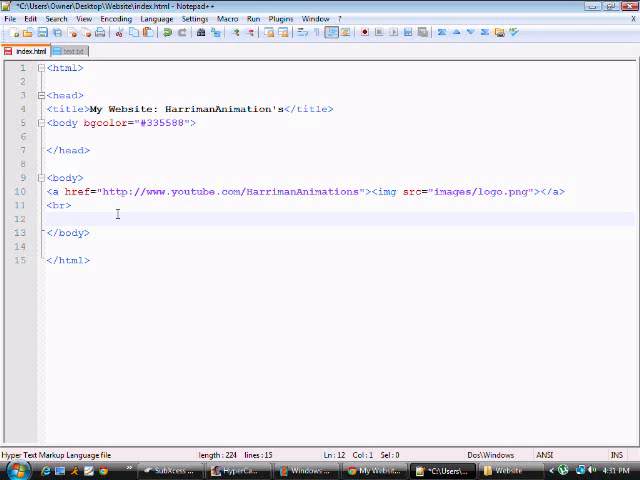
{"action": "type", "text": "<br>"}
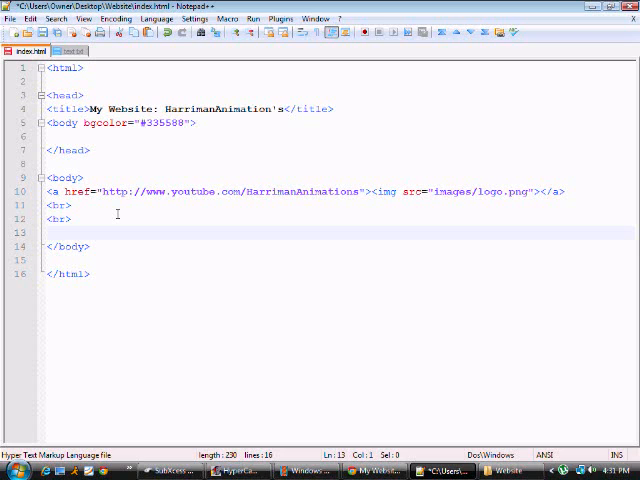
Step: Write the anchor opening tag with href="downloads/text.txt"
{"action": "type", "text": "< a"}
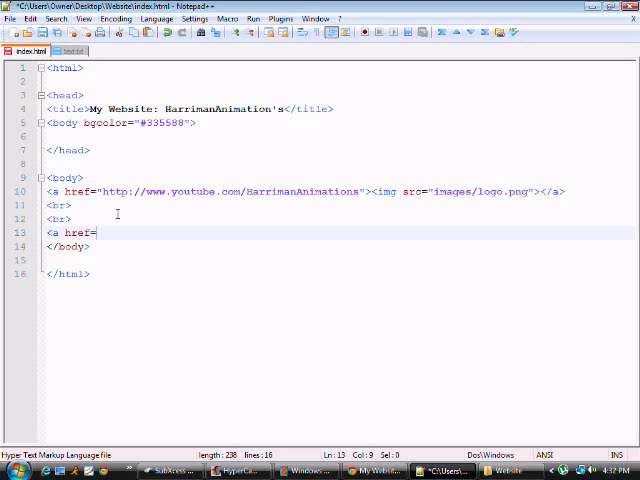
{"action": "type", "text": "\""}
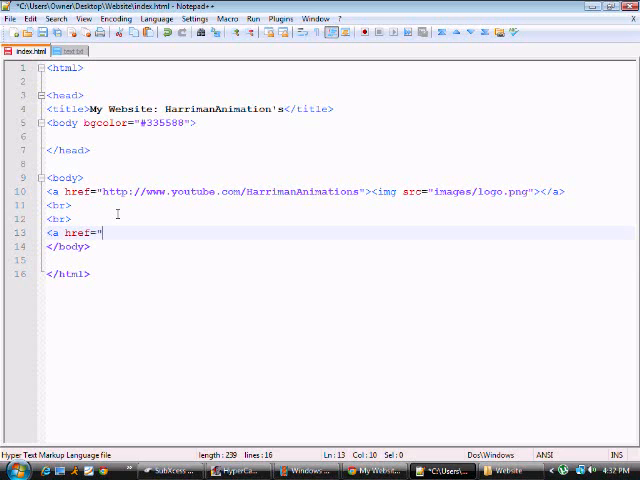
{"action": "type", "text": "dow"}
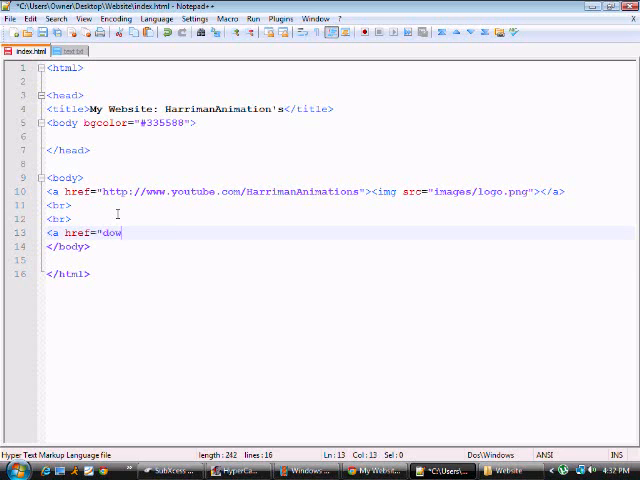
{"action": "type", "text": "nloads/"}
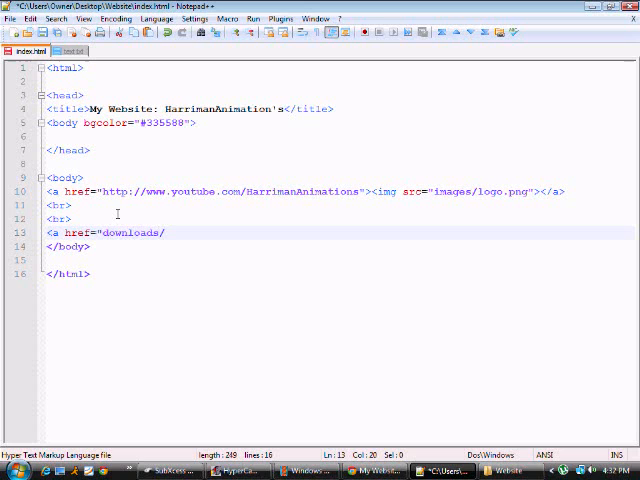
{"action": "type", "text": "text.t"}
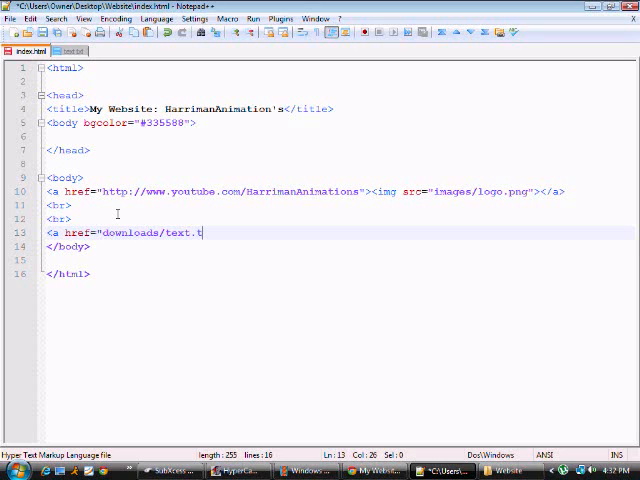
{"action": "type", "text": "xt"}
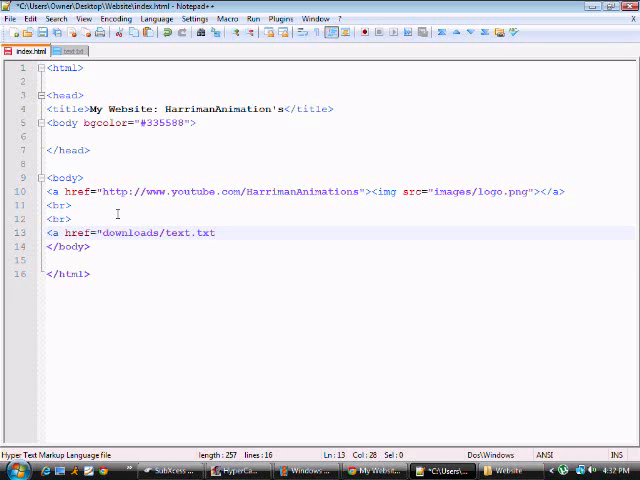
{"action": "type", "text": "\""}
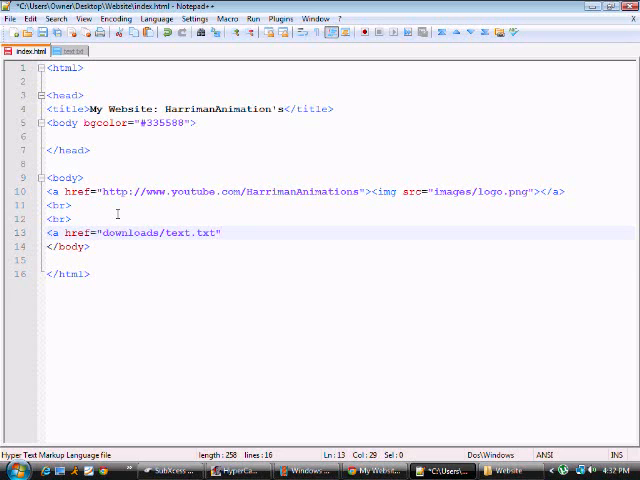
{"action": "type", "text": ">"}
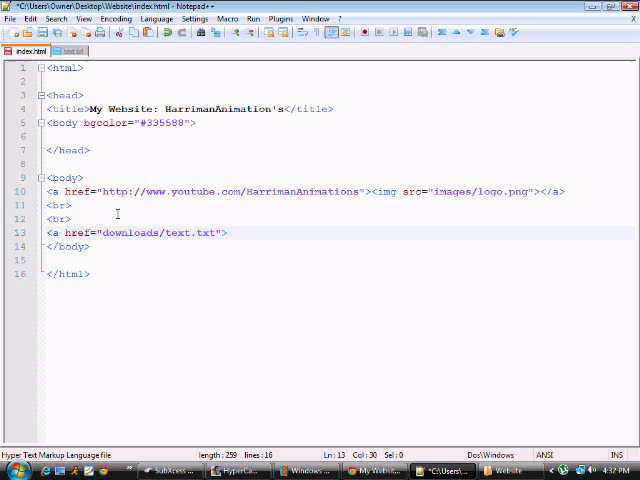
Step: Label the link CLICK HERE TO DOWNLOAD and close it with </a>
{"action": "type", "text": "C"}
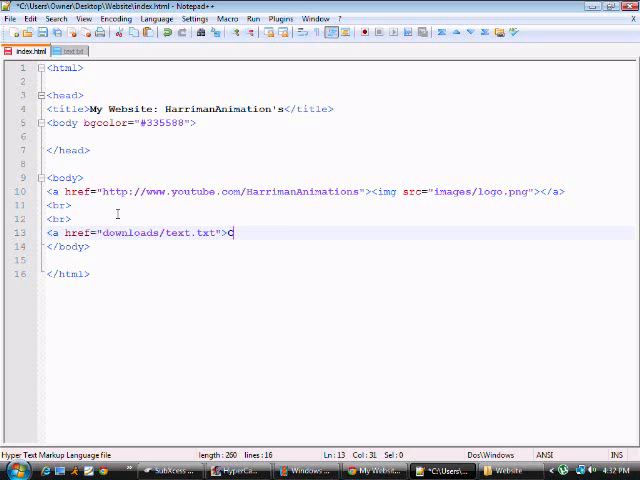
{"action": "type", "text": "LICK HERE TO DOW"}
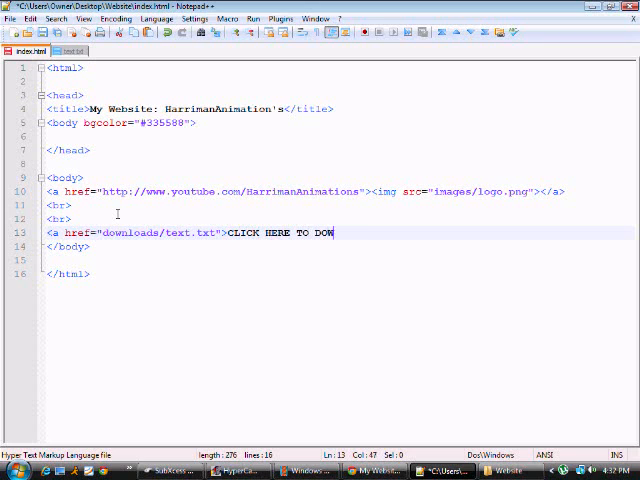
{"action": "type", "text": "NLOAD"}
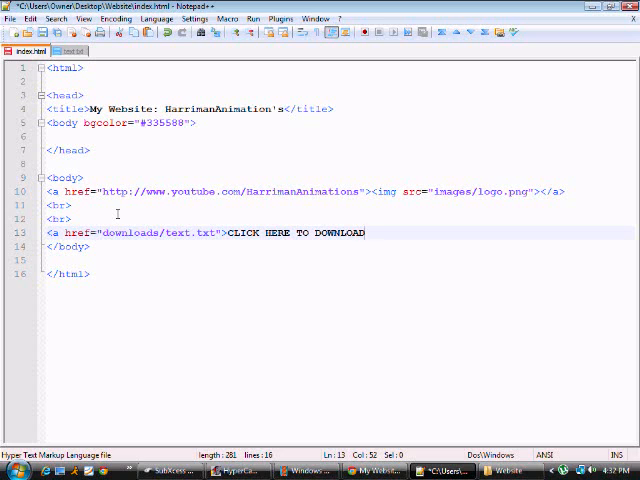
{"action": "type", "text": "</a>"}
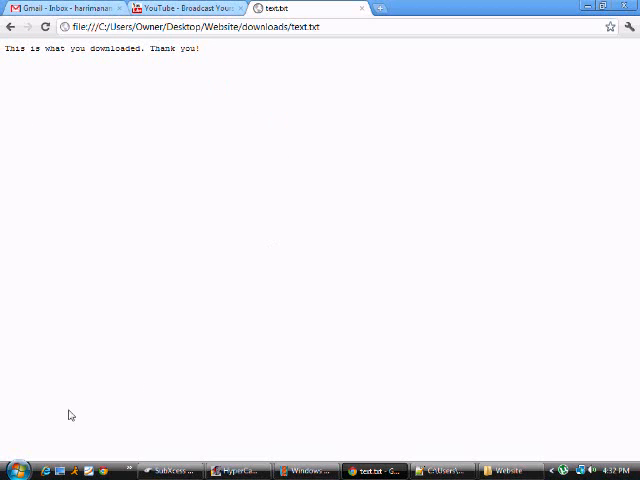
{"action": "mouse_move", "coordinate": [92, 412]}
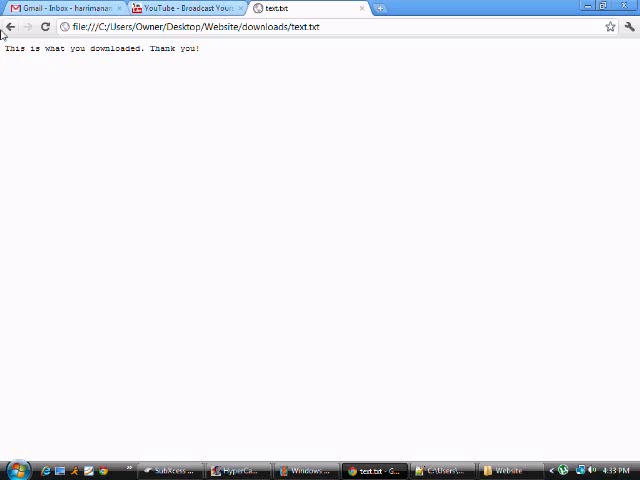
{"action": "mouse_move", "coordinate": [58, 452]}
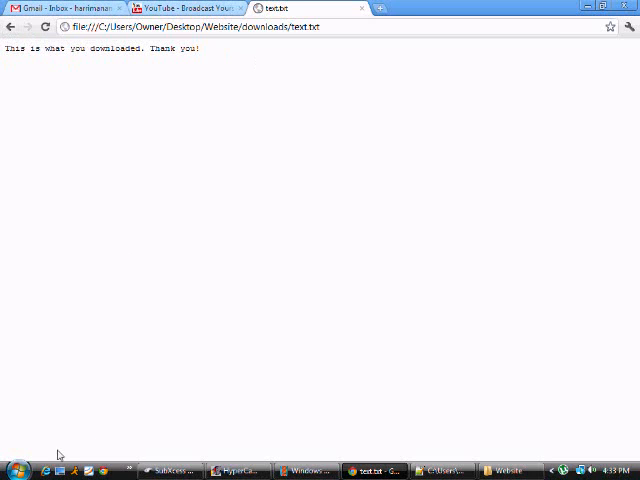
Step: Switch back to the downloads folder window in Explorer
{"action": "left_click", "coordinate": [510, 468]}
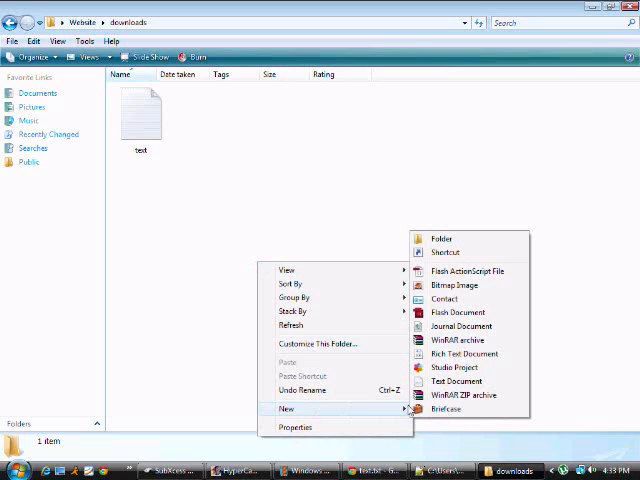
{"action": "mouse_move", "coordinate": [468, 396]}
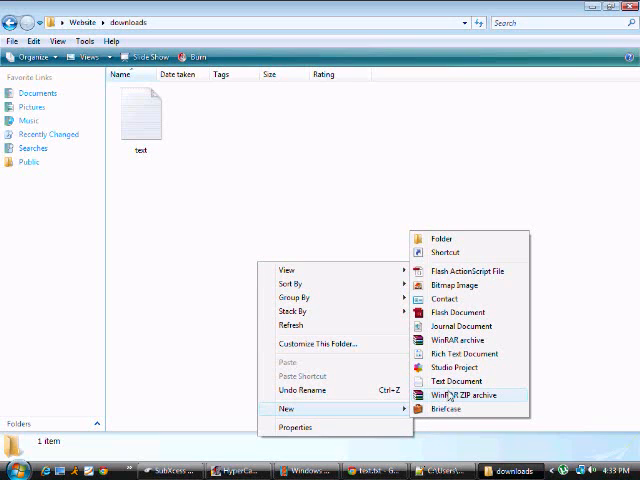
Step: Create a WinRAR ZIP archive named test1 in downloads and check its contents
{"action": "left_click", "coordinate": [464, 396]}
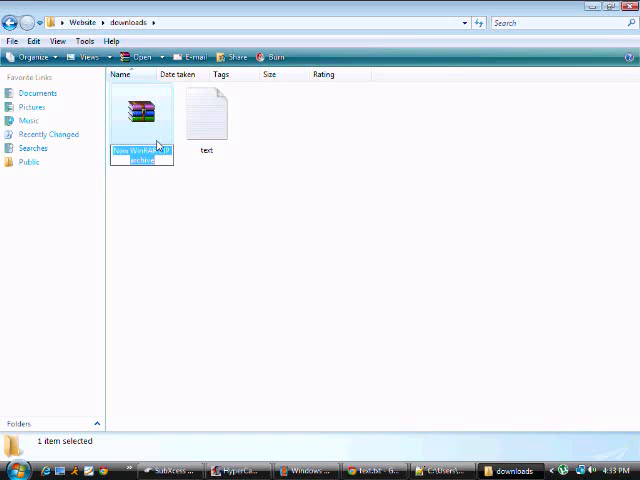
{"action": "type", "text": "test1"}
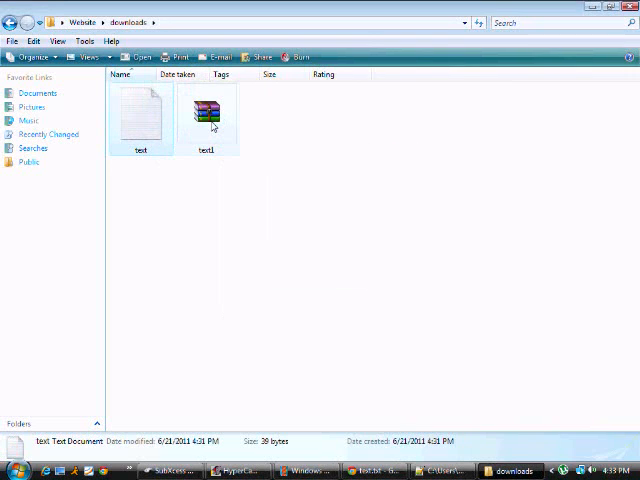
{"action": "double_click", "coordinate": [206, 110]}
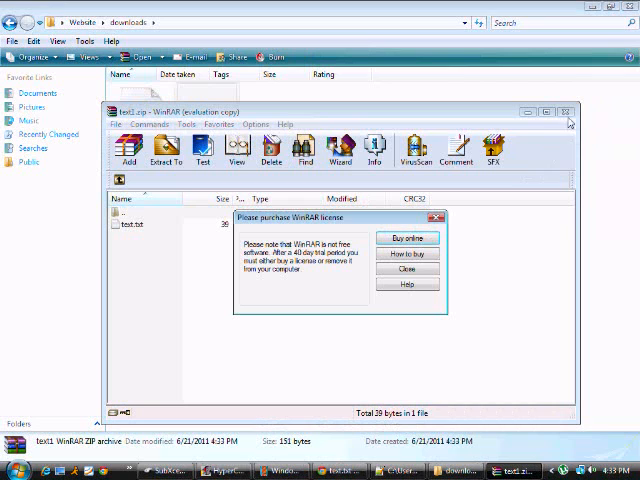
{"action": "left_click", "coordinate": [408, 268]}
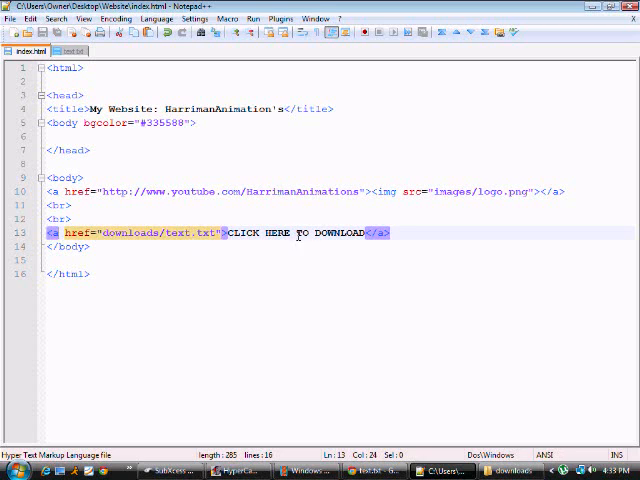
Step: Change the link's href to downloads/test1.zip
{"action": "type", "text": "1"}
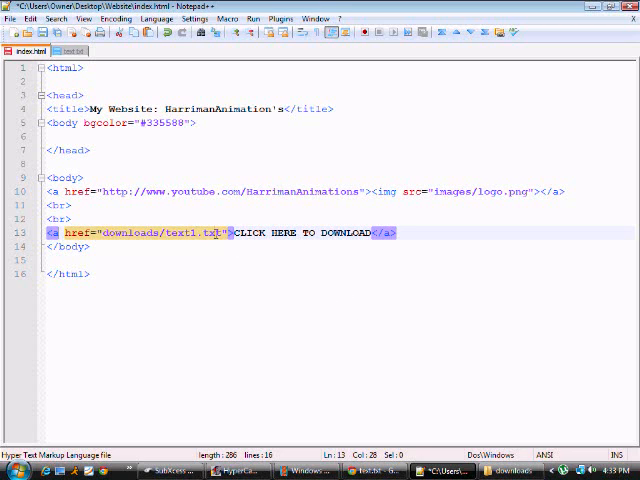
{"action": "type", "text": "zip"}
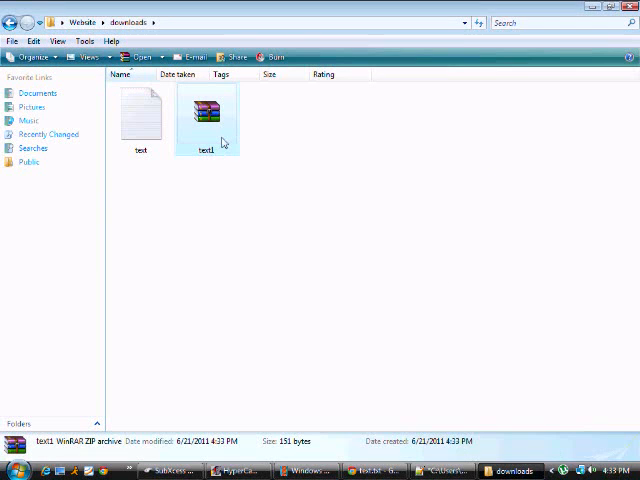
{"action": "mouse_move", "coordinate": [400, 392]}
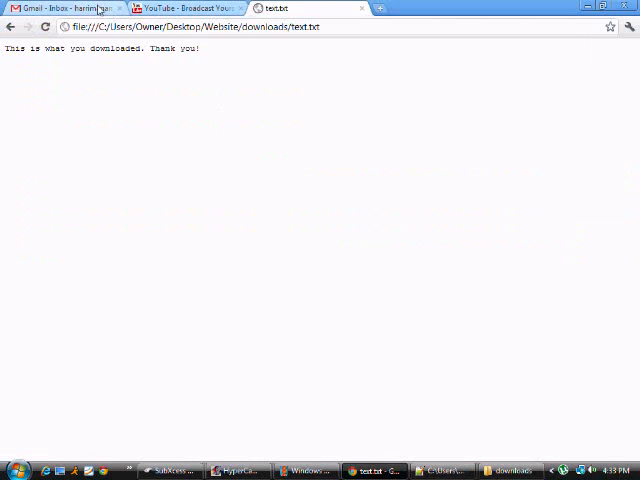
Step: Follow CLICK HERE TO DOWNLOAD, open test1.zip and its test.txt, then close WinRAR
{"action": "left_click", "coordinate": [8, 28]}
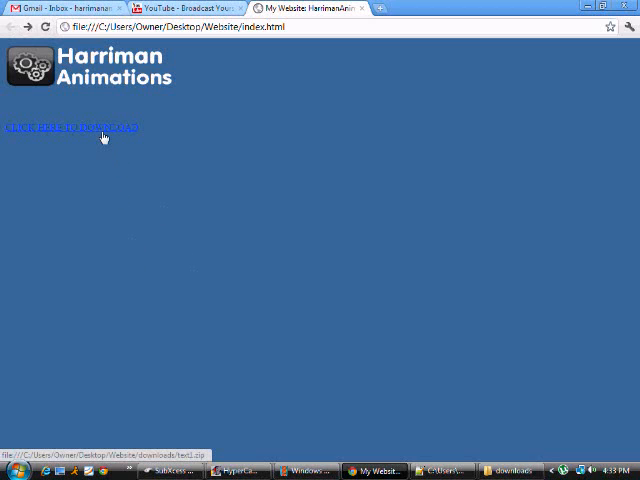
{"action": "left_click", "coordinate": [72, 128]}
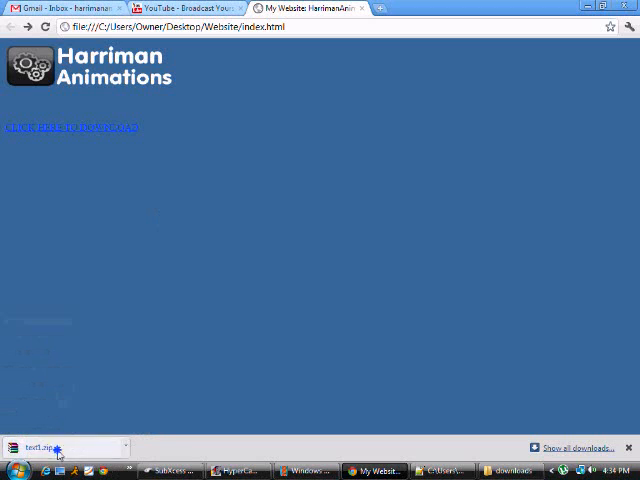
{"action": "left_click", "coordinate": [48, 446]}
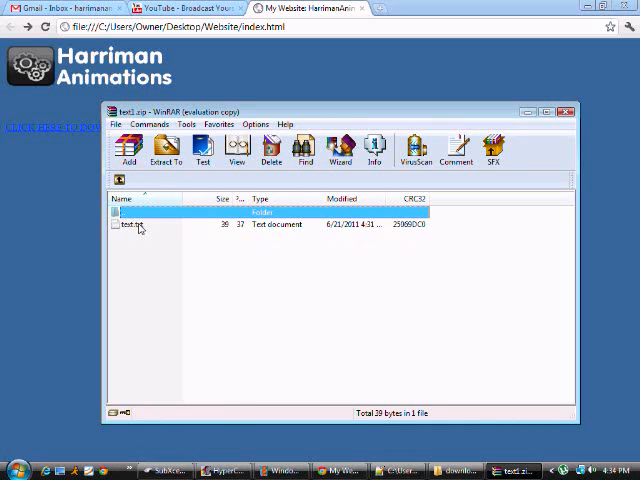
{"action": "left_click", "coordinate": [130, 224]}
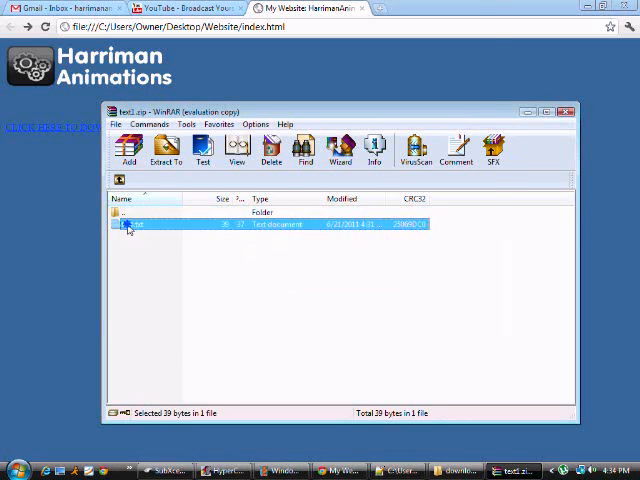
{"action": "double_click", "coordinate": [140, 224]}
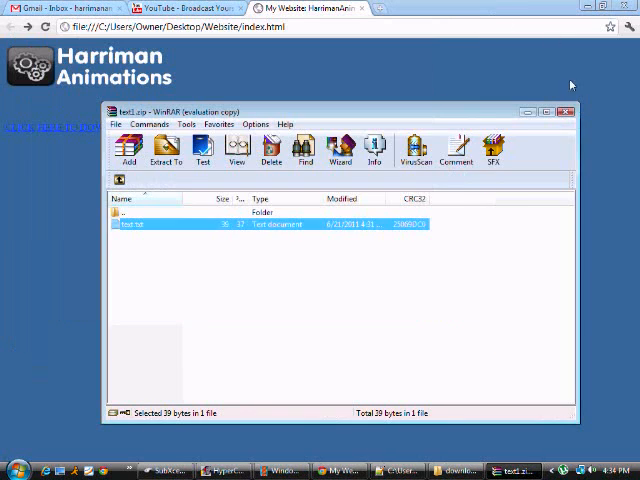
{"action": "left_click", "coordinate": [552, 112]}
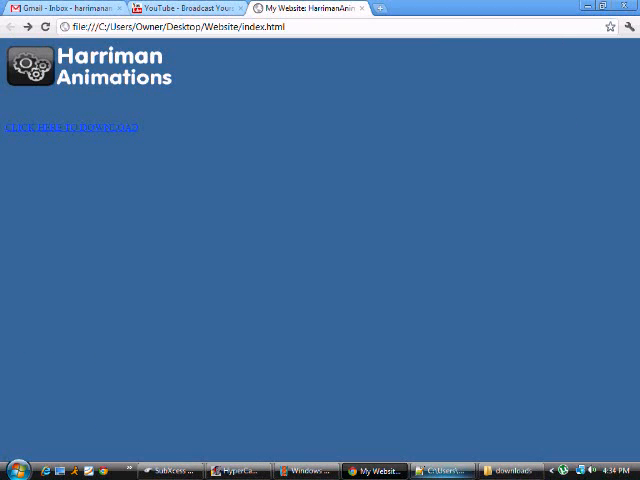